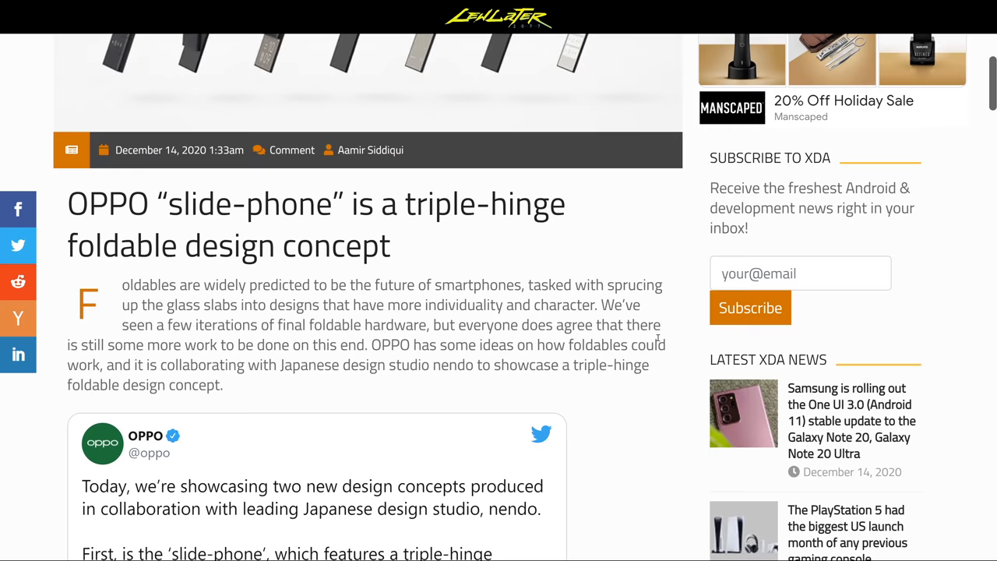
Scroll the article down until OPPO's embedded slide-phone tweet comes into view
scroll(down, 3)
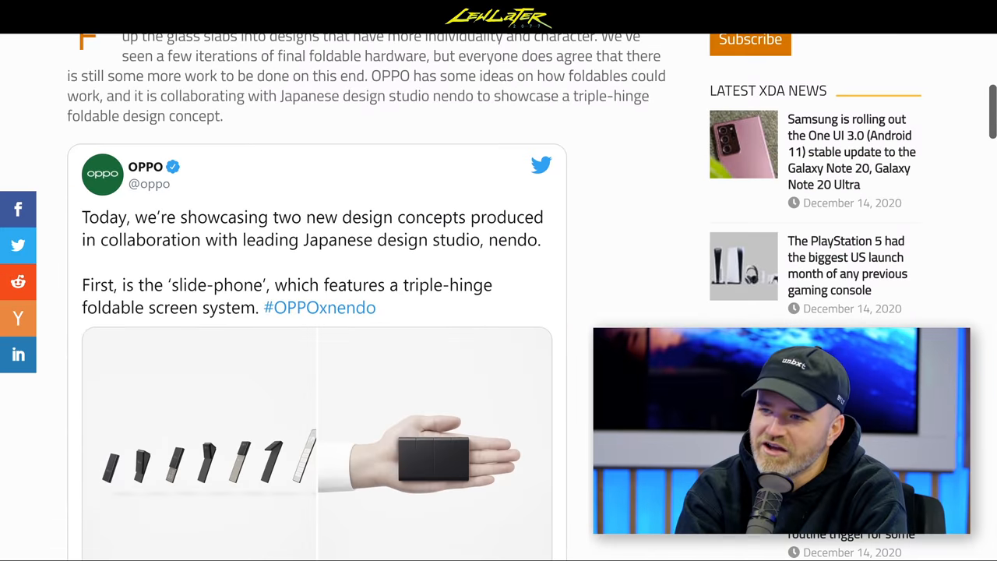
Scroll past the tweet to the paragraph calling the slide-phone a paper-only concept
scroll(down, 3)
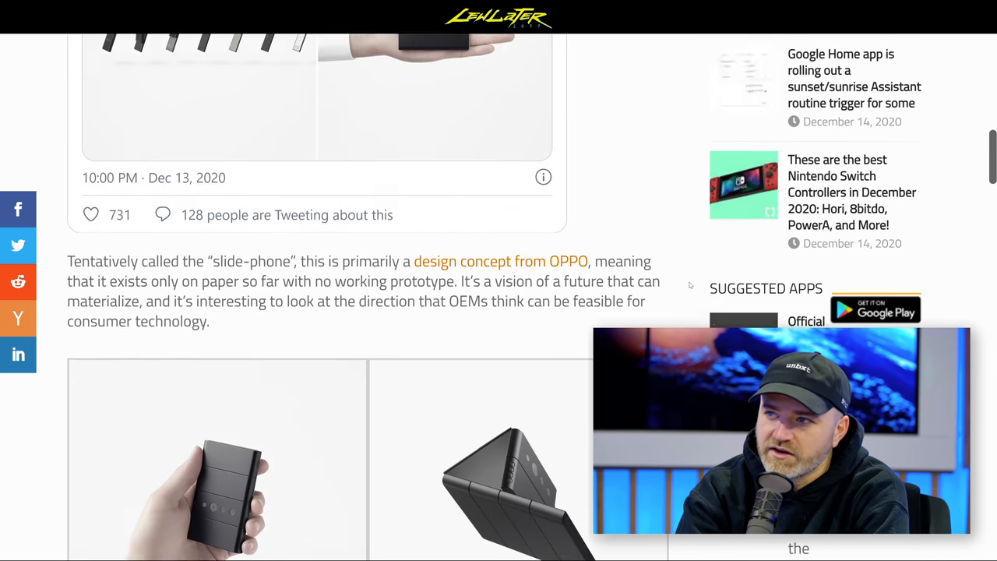
Enlarge the left photo of the folded slide-phone held in one hand
scroll(down, 3)
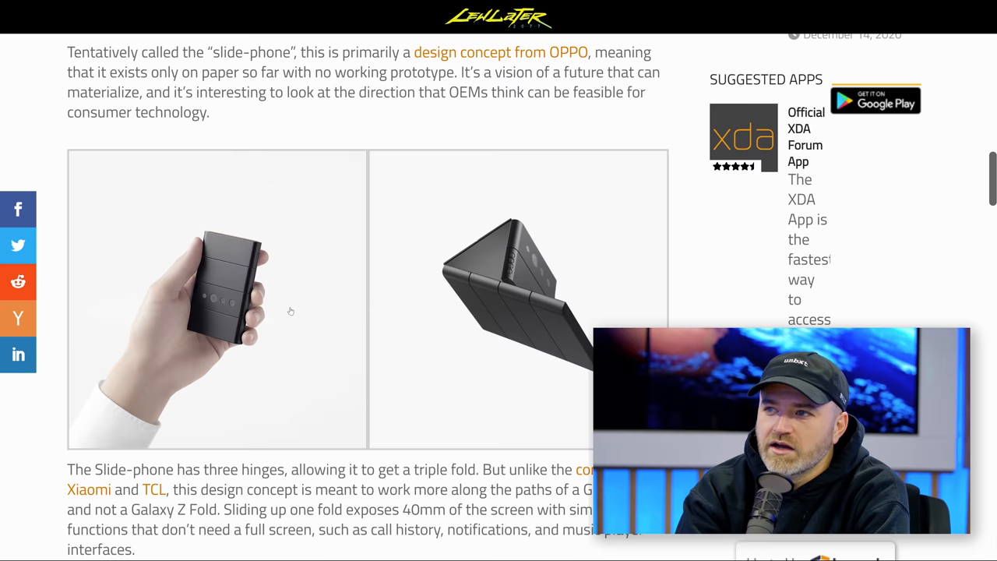
click(216, 299)
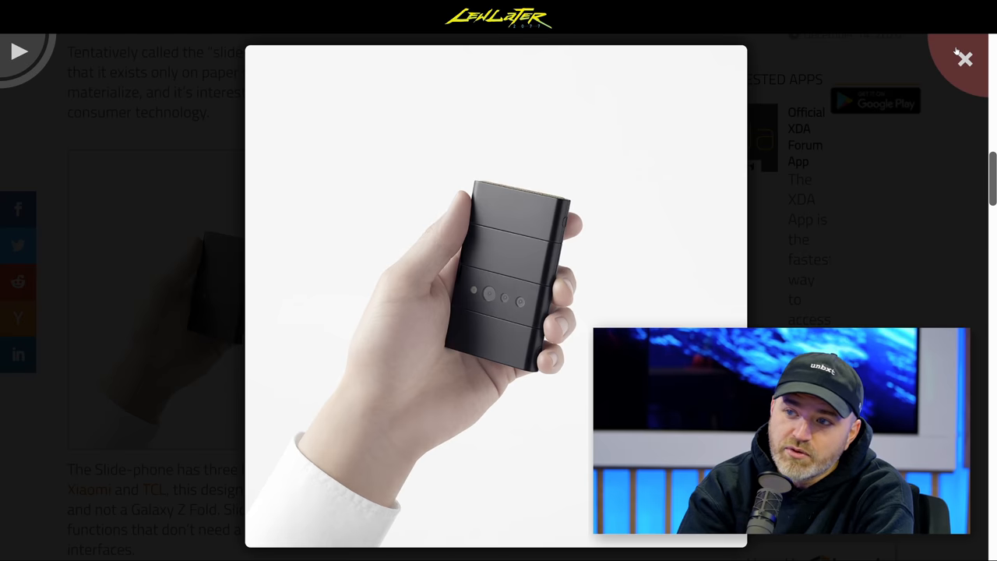
Close the enlarged photo and return to the article's unfolded-phone photos
click(965, 59)
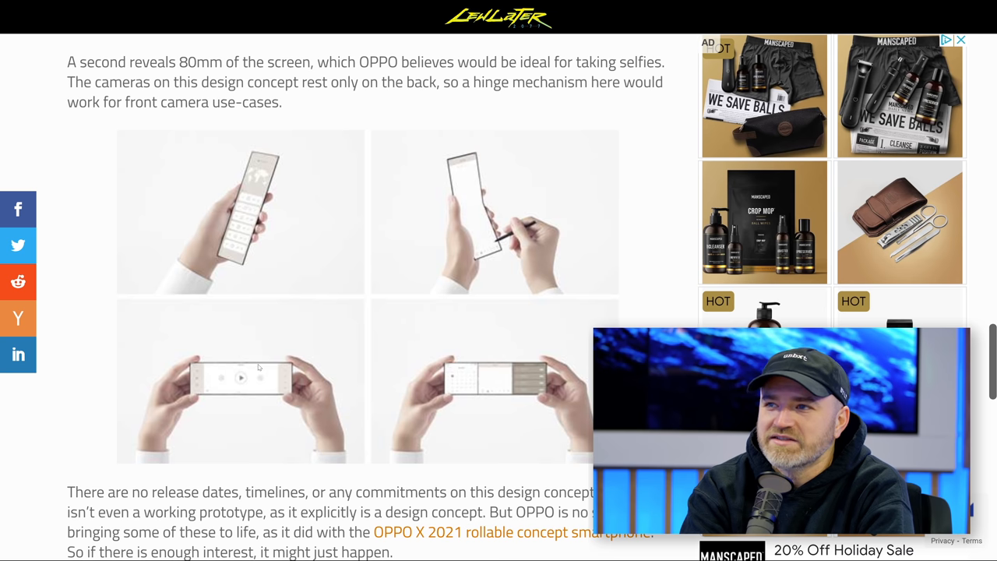
mouse_move(498, 303)
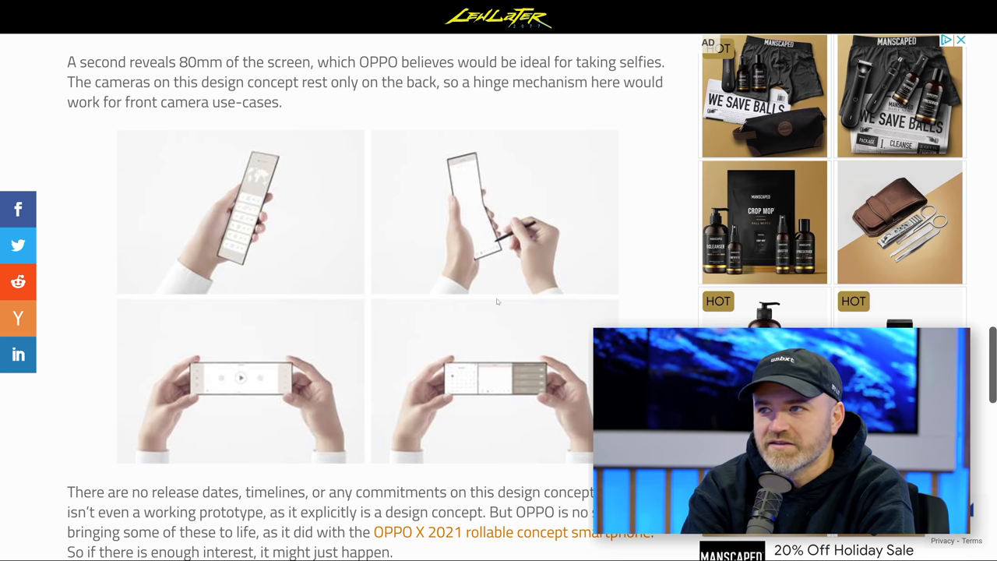